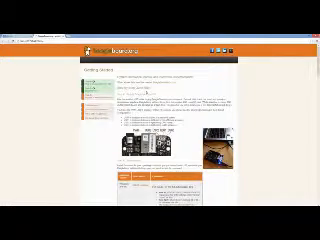
scroll("down", 3)
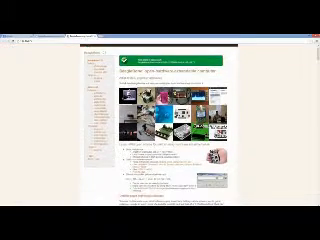
scroll("down", 3)
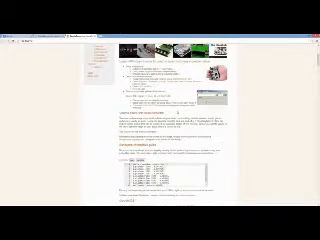